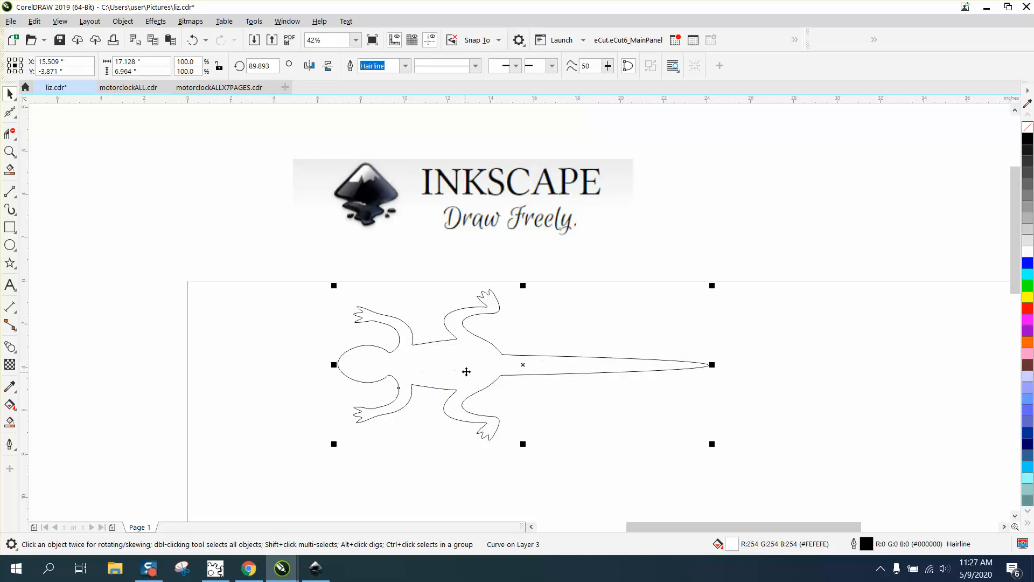
mouse_move(404, 358)
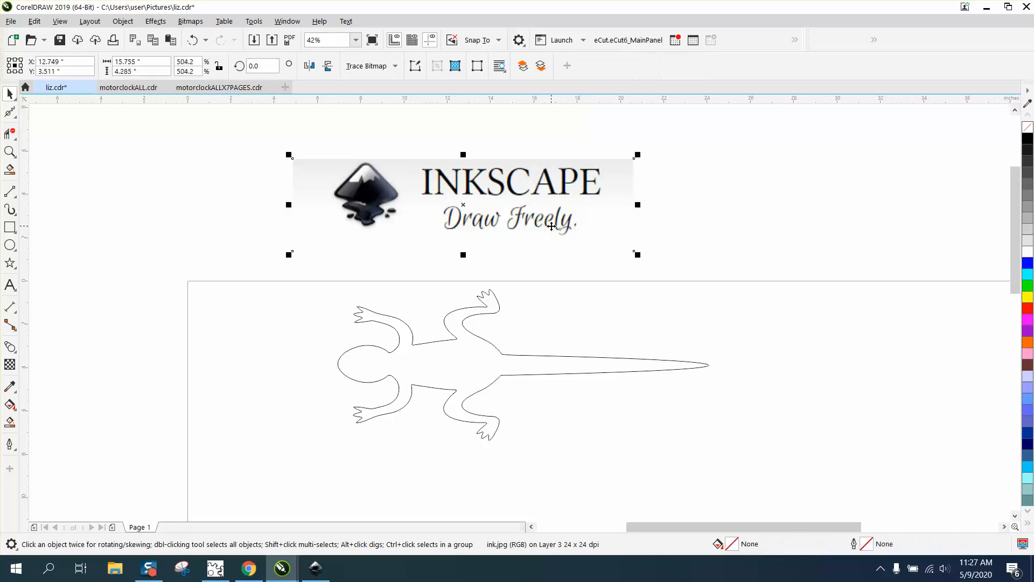
mouse_move(560, 212)
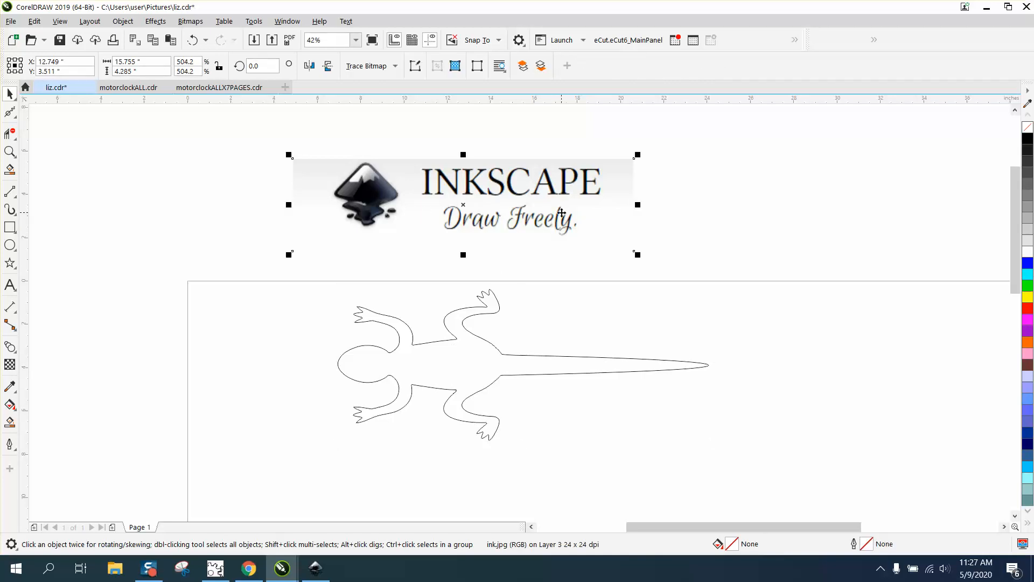
mouse_move(556, 217)
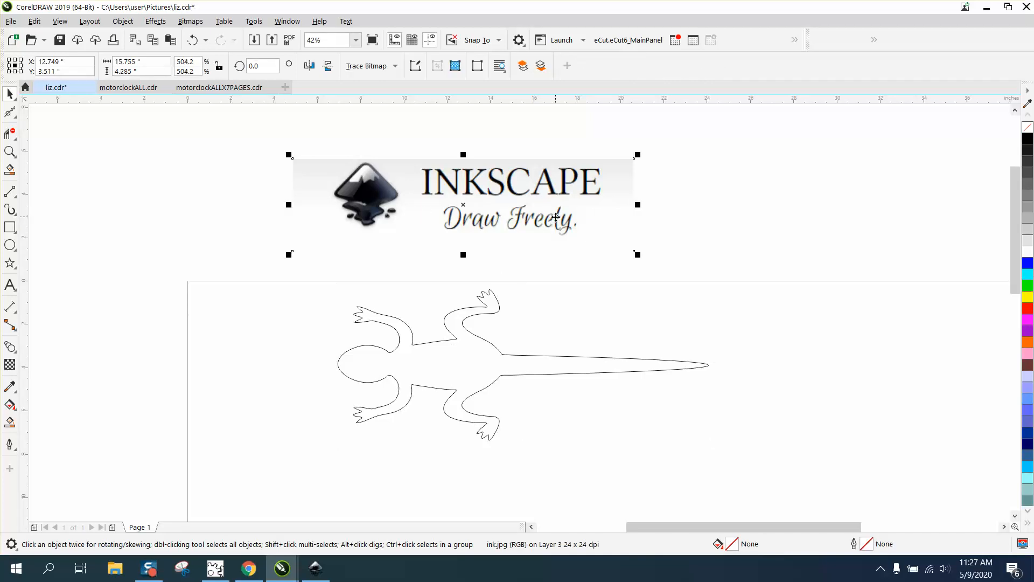
mouse_move(574, 221)
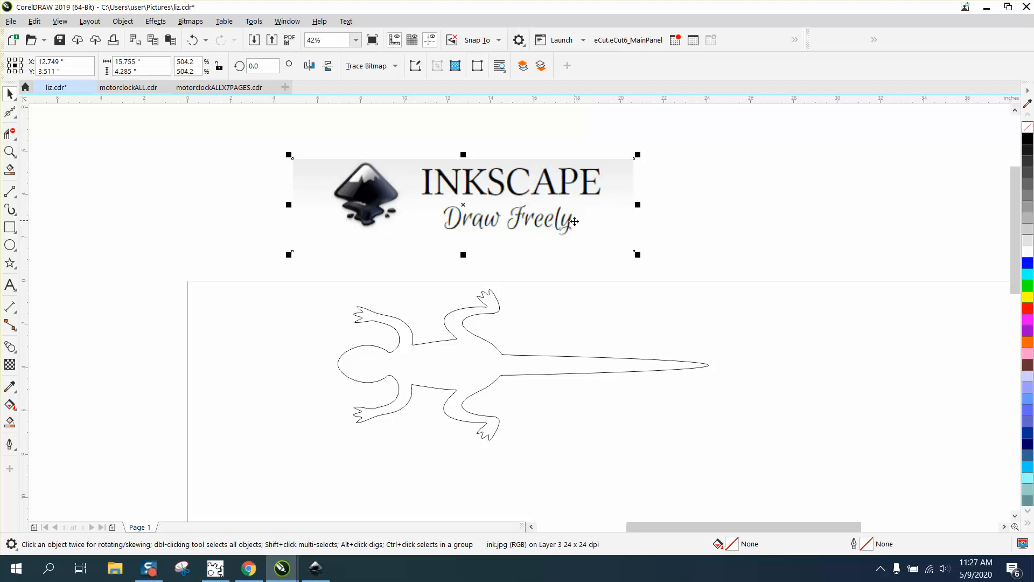
mouse_move(315, 568)
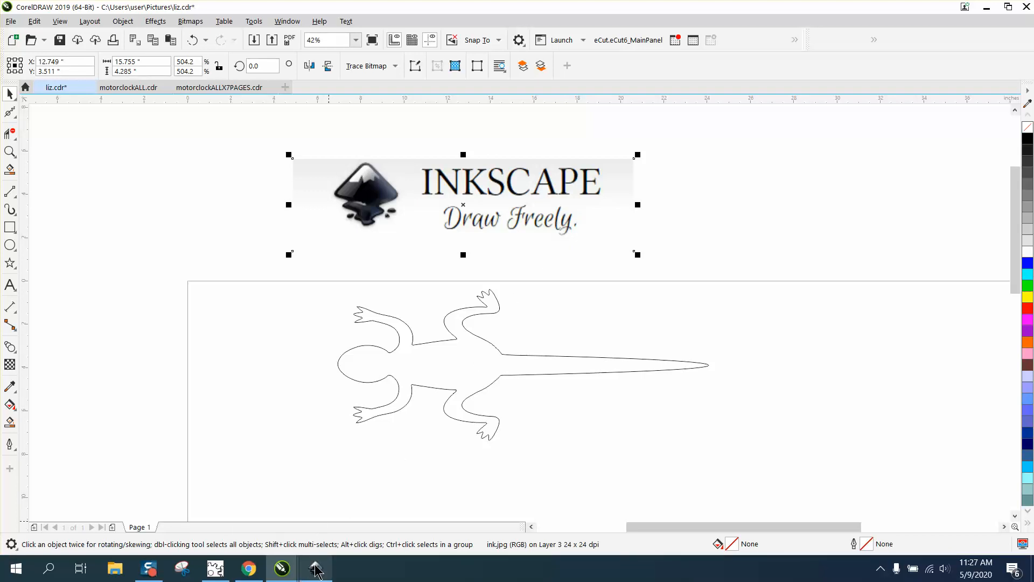
- Switch between the Inkscape lizard drawing and the liz.cdr document in CorelDRAW
left_click(315, 567)
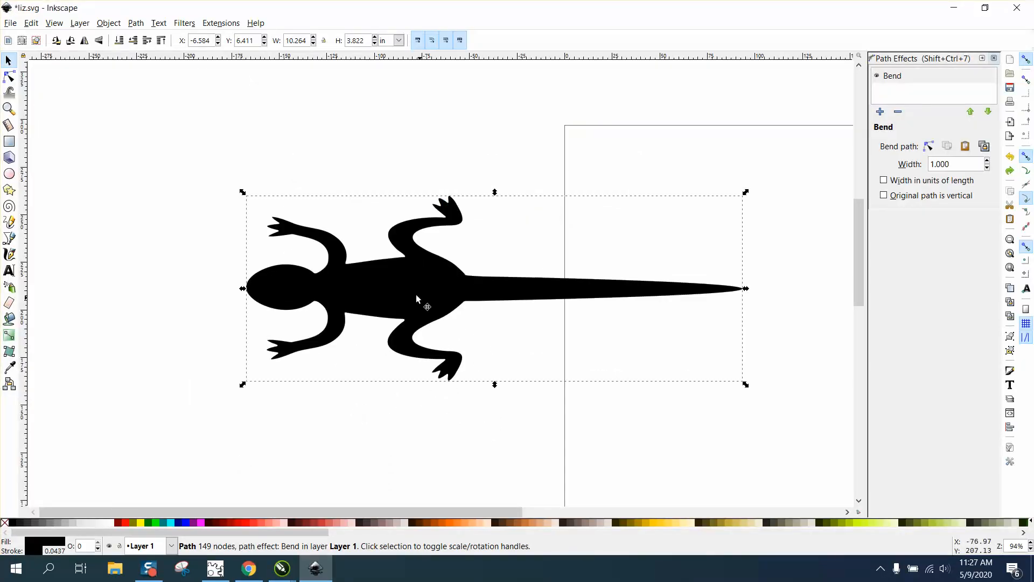
mouse_move(281, 567)
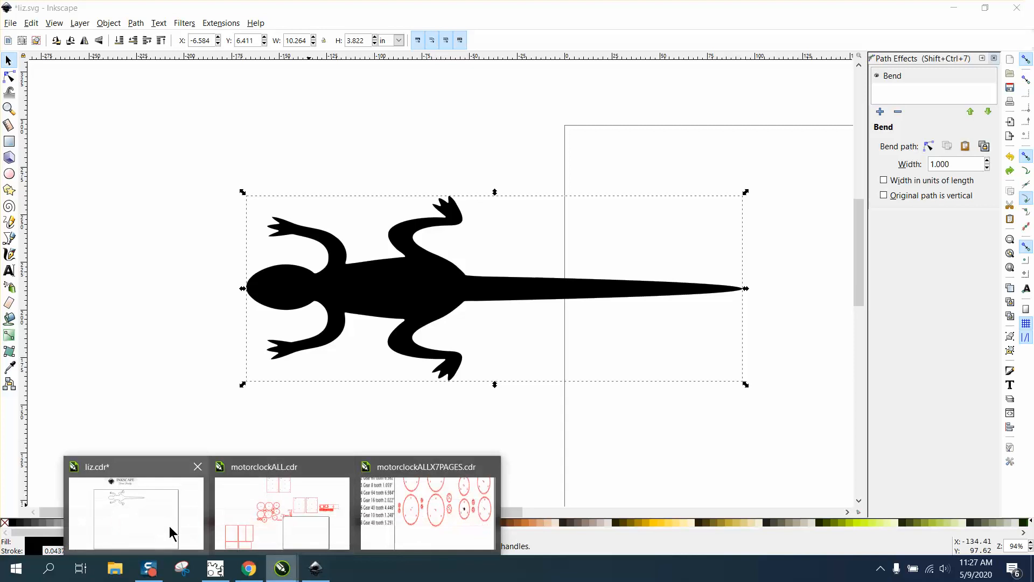
left_click(136, 511)
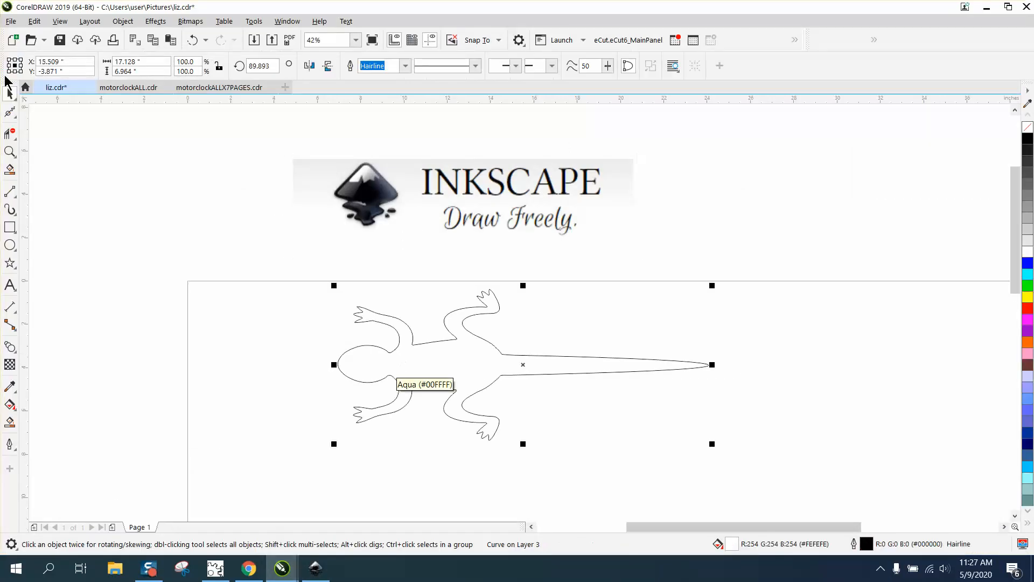
left_click(11, 21)
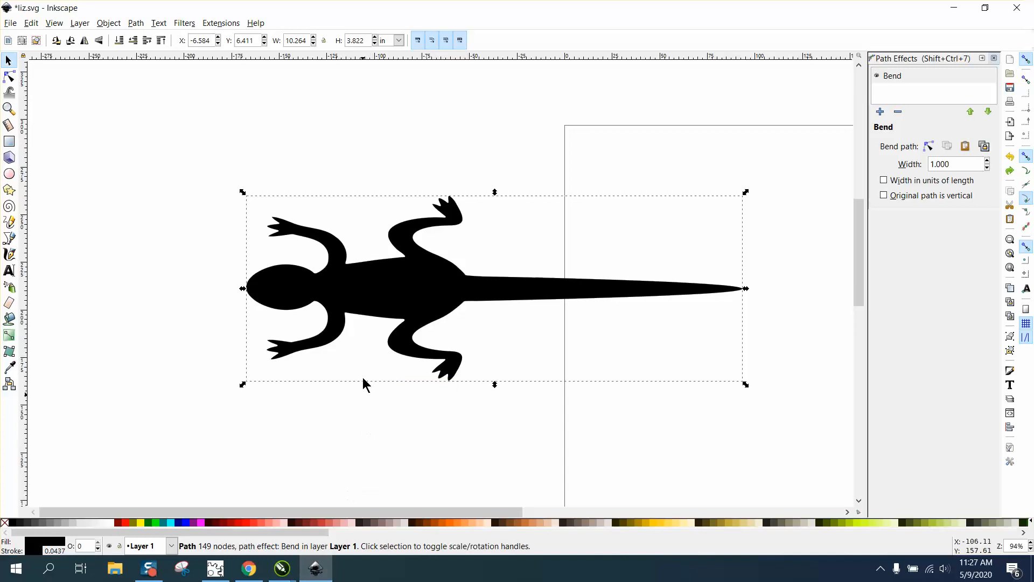
mouse_move(145, 43)
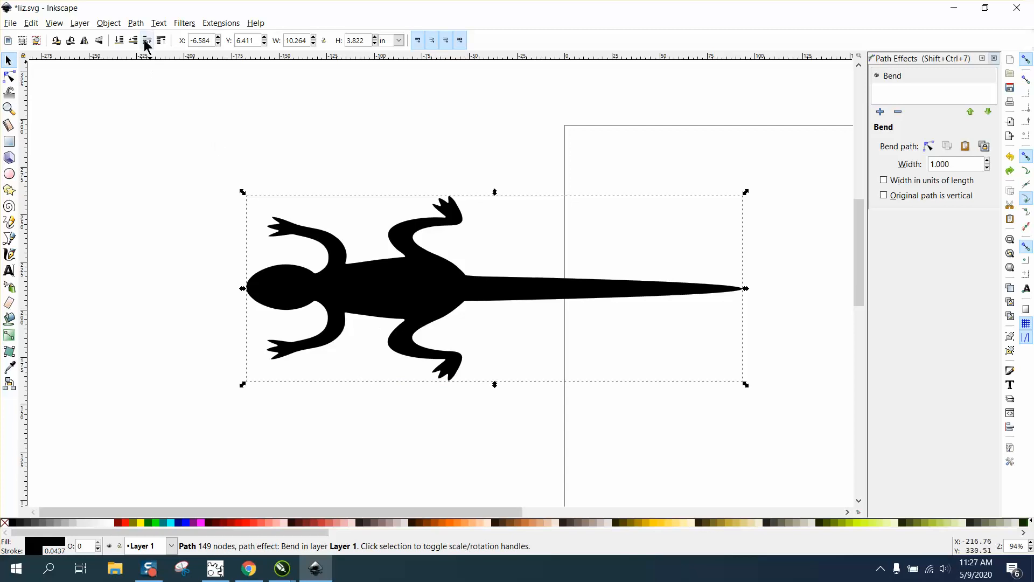
left_click(135, 22)
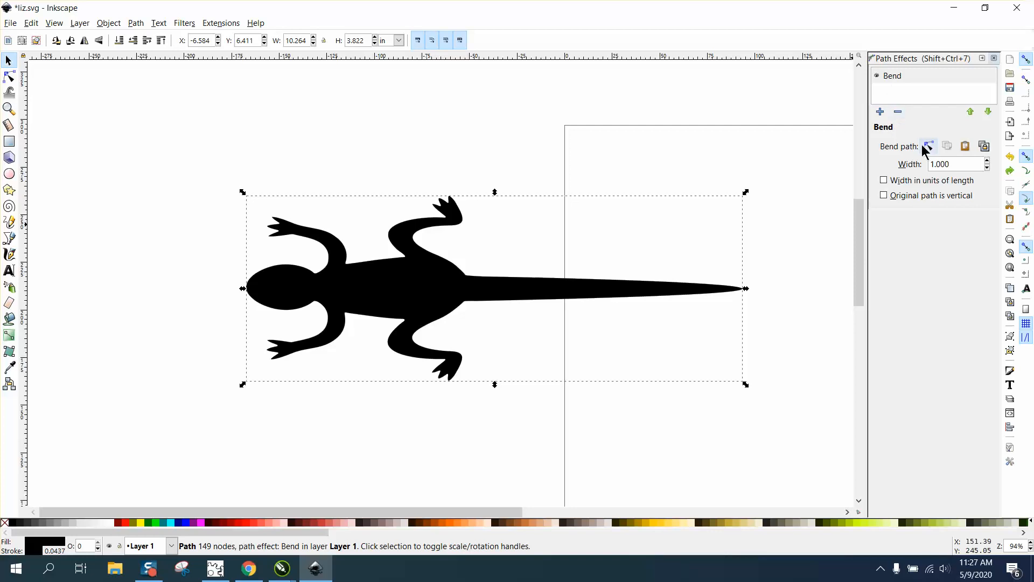
- Edit the Bend path on canvas, reshaping body and tail into a curve
left_click(928, 146)
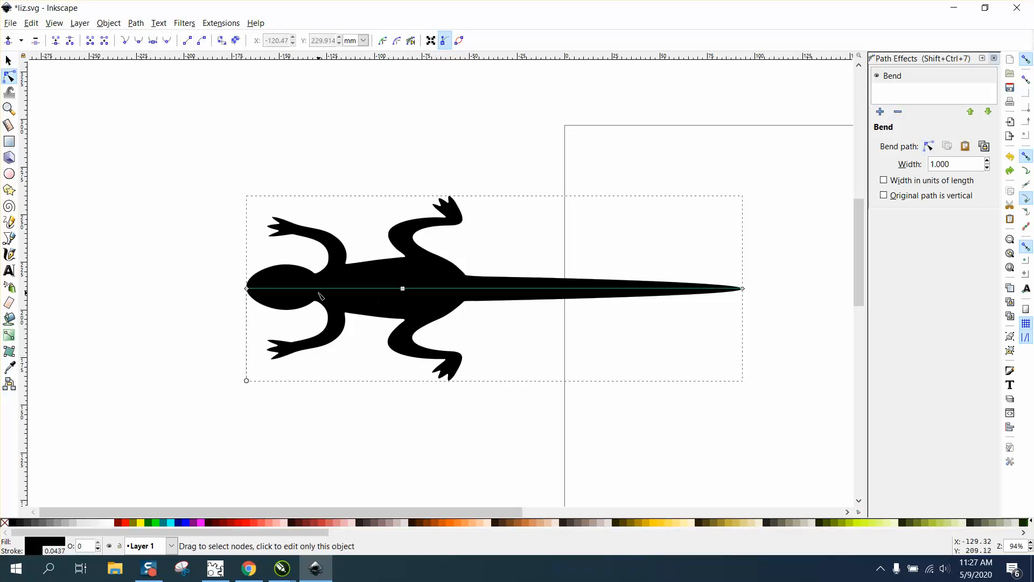
left_click(321, 288)
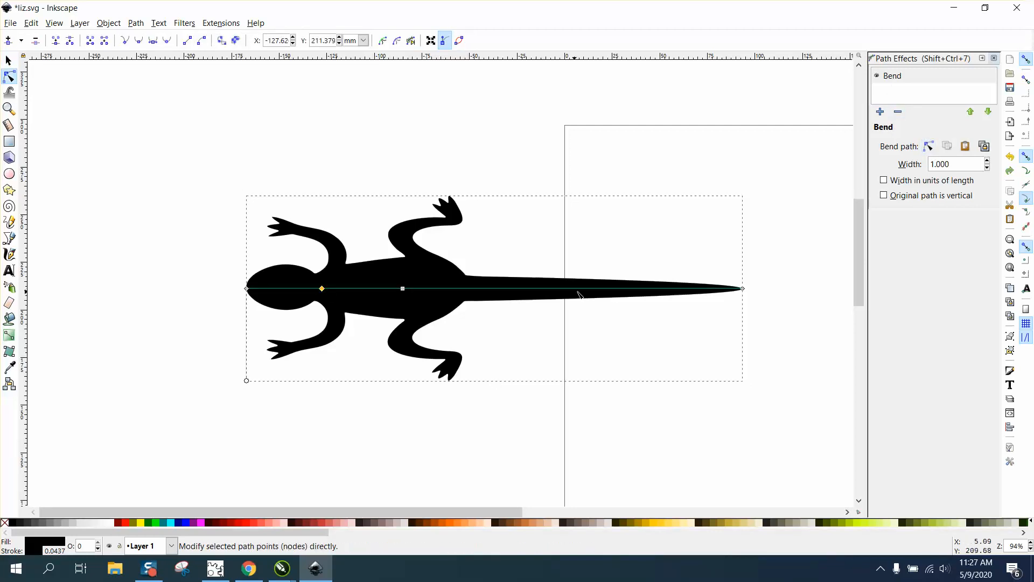
left_click(403, 288)
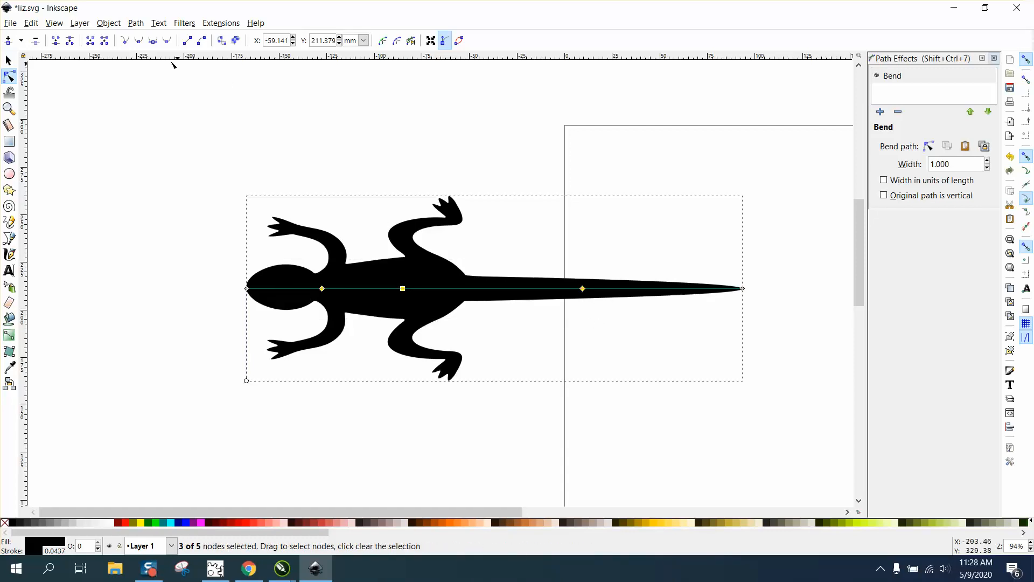
mouse_move(152, 41)
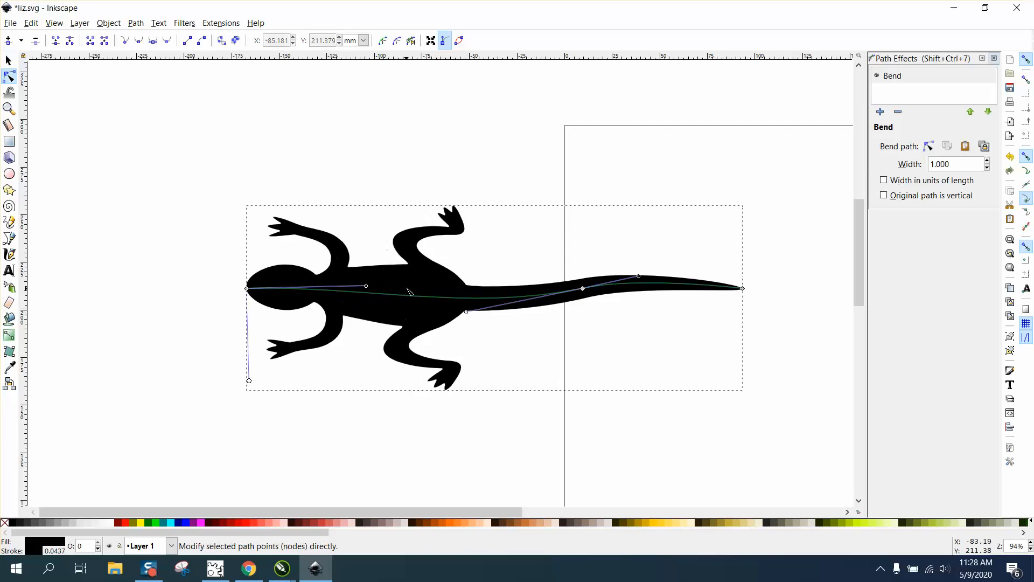
mouse_move(466, 311)
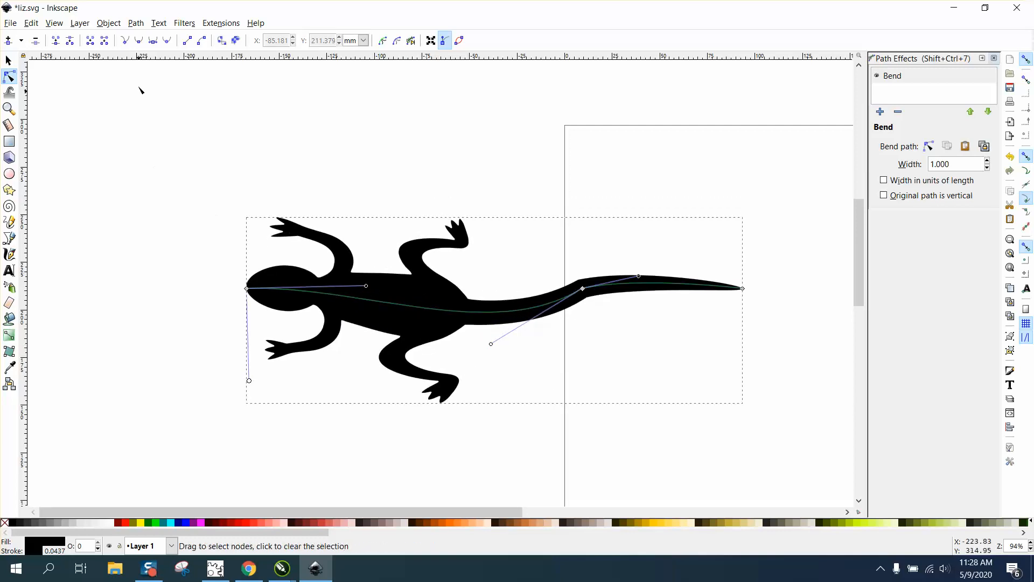
mouse_move(582, 291)
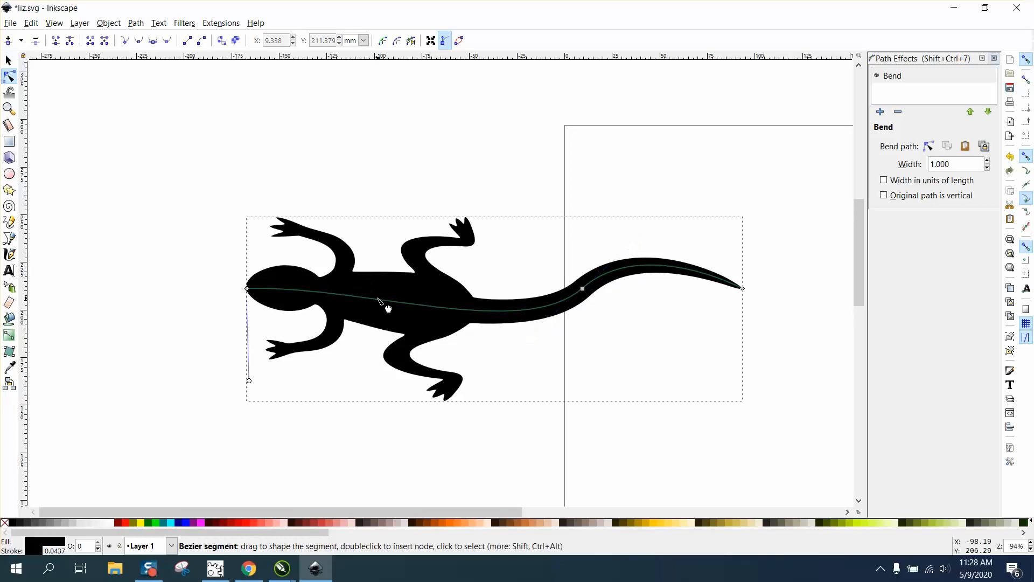
left_click(382, 300)
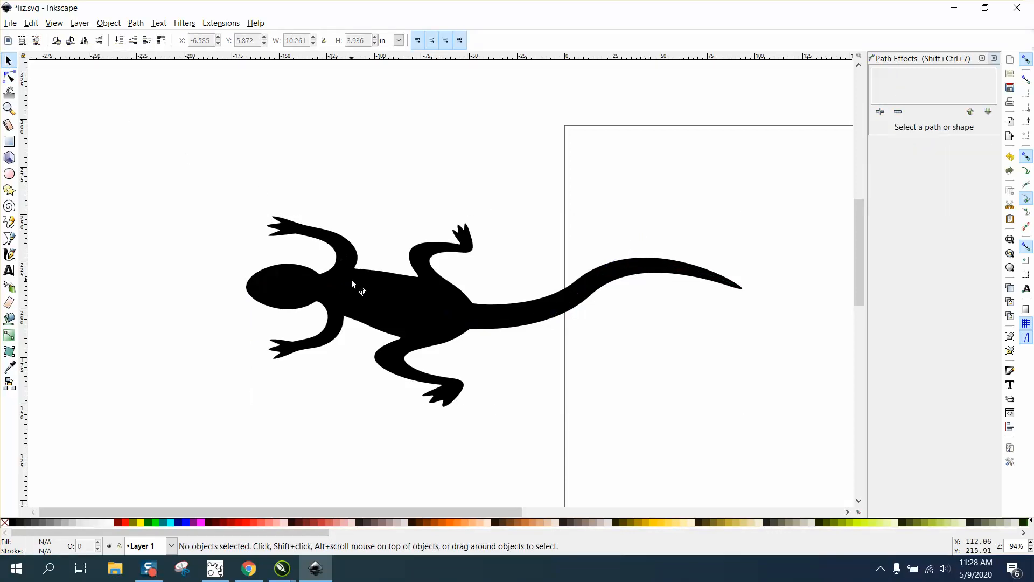
- Save the bent lizard as an Inkscape SVG in the Pictures folder
left_click(9, 23)
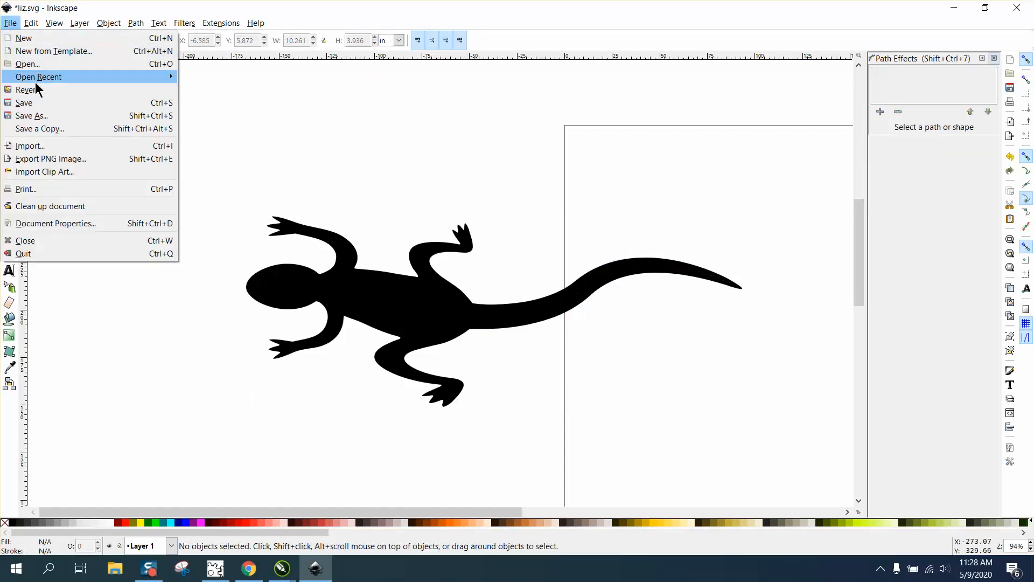
left_click(31, 115)
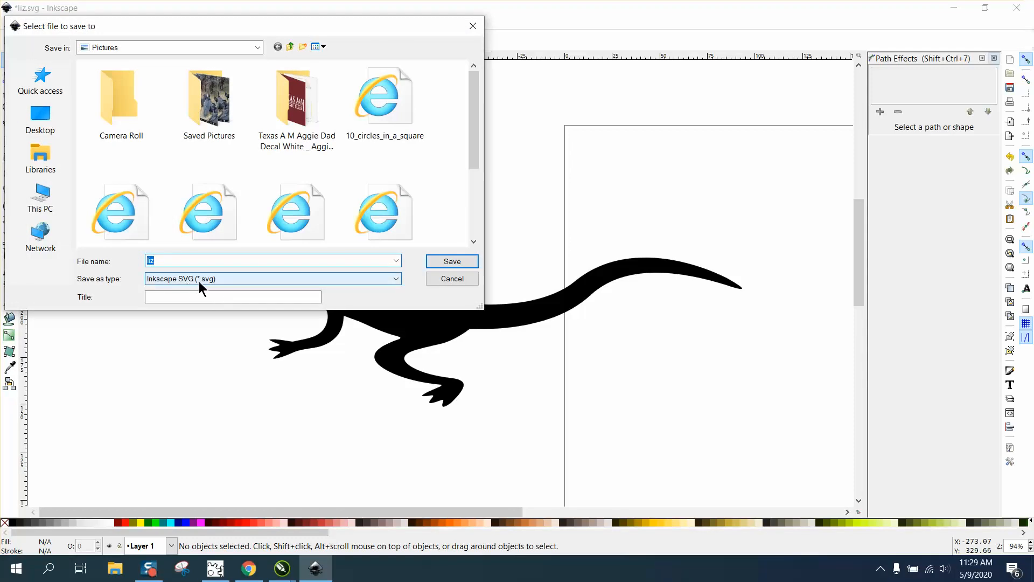
left_click(452, 261)
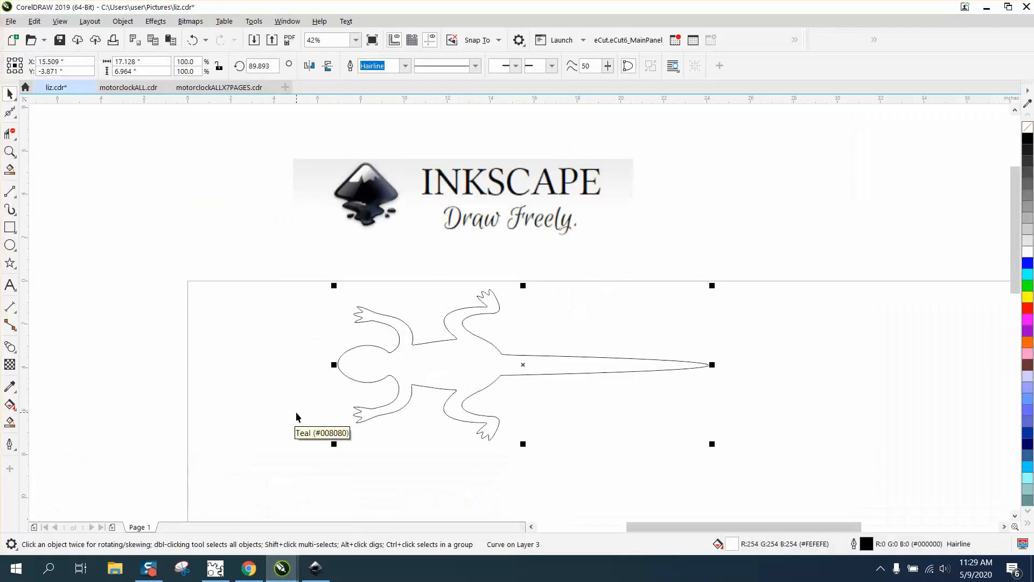
mouse_move(208, 396)
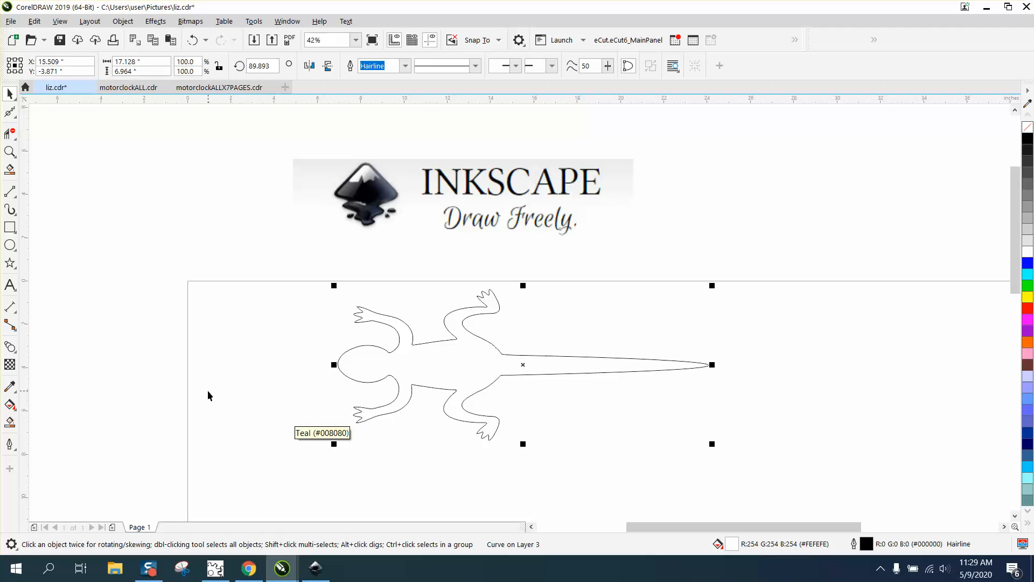
mouse_move(244, 463)
type("li")
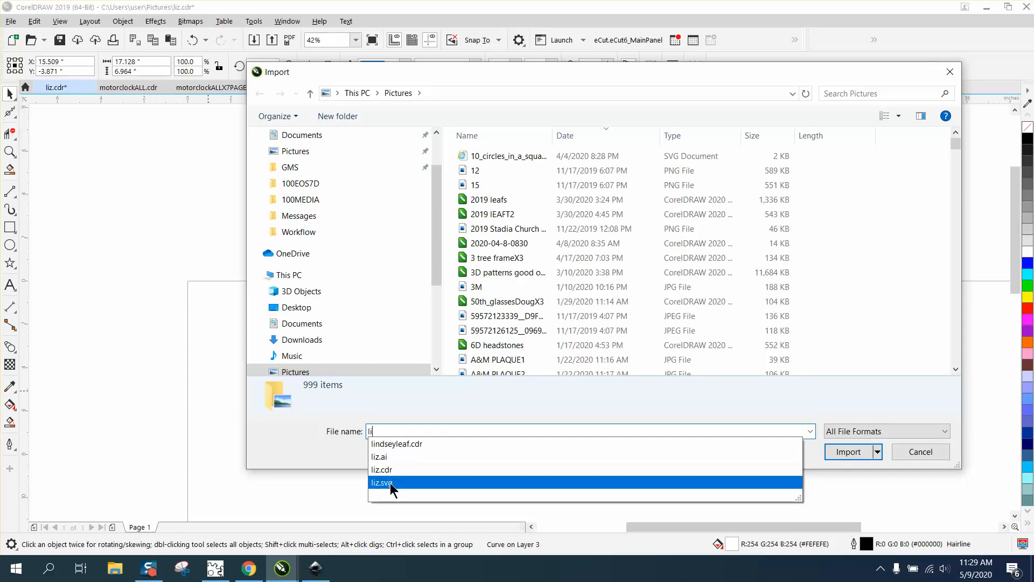
- Import liz.svg and place the bent black lizard on the CorelDRAW page
left_click(847, 452)
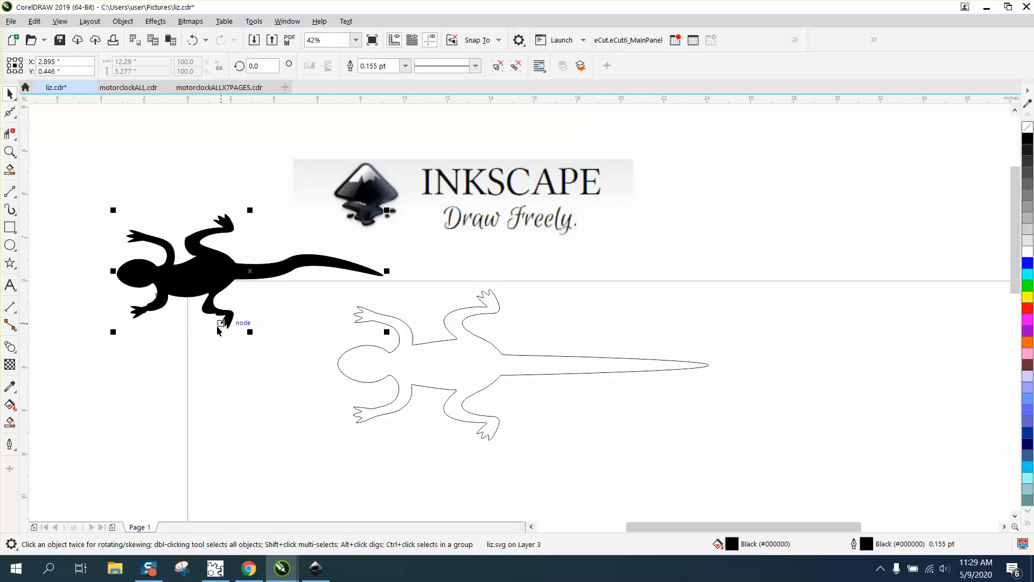
mouse_move(214, 327)
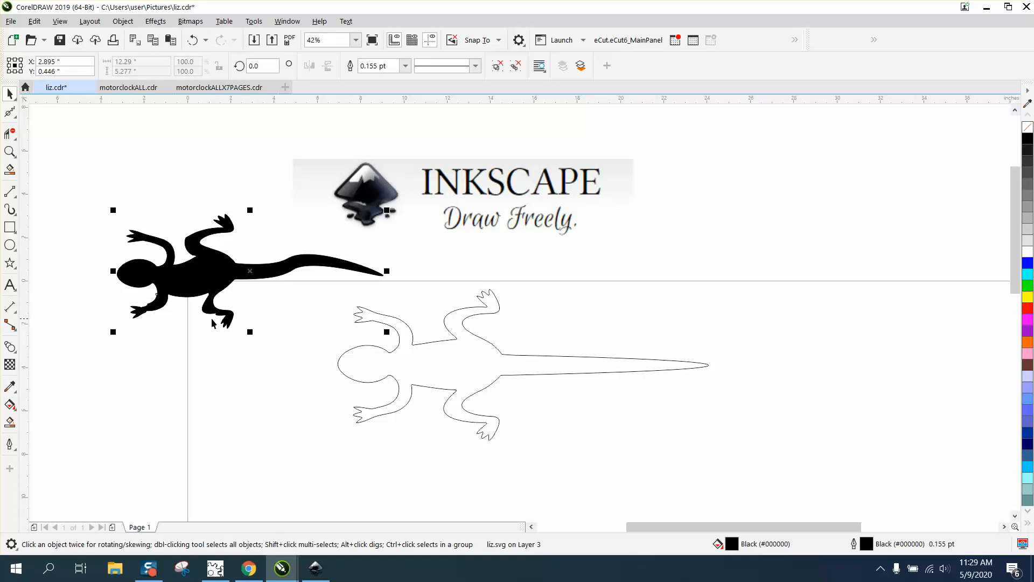
mouse_move(123, 21)
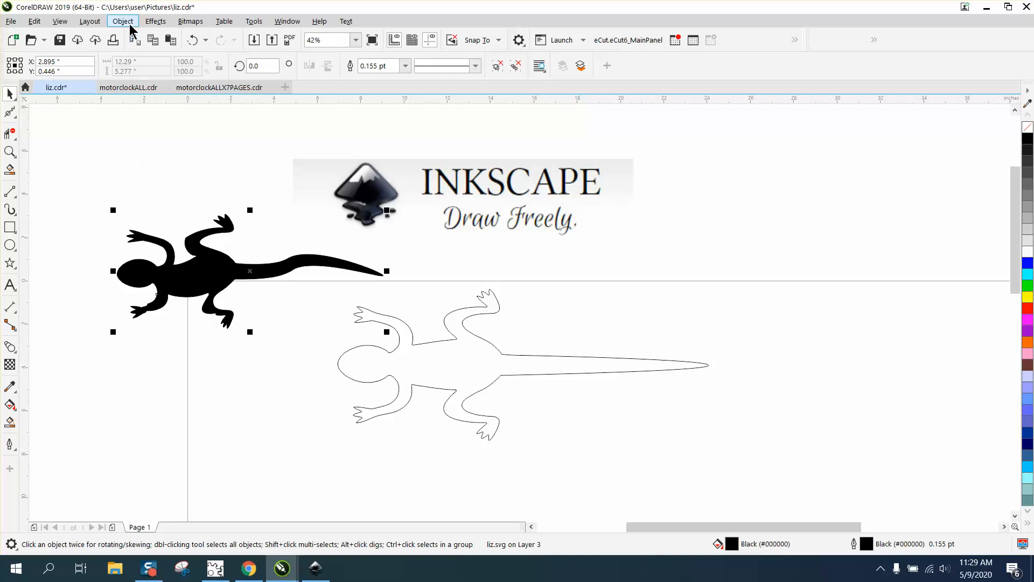
- Try the Smooth tool, then unlock all objects and confirm the SVG warning
left_click(122, 21)
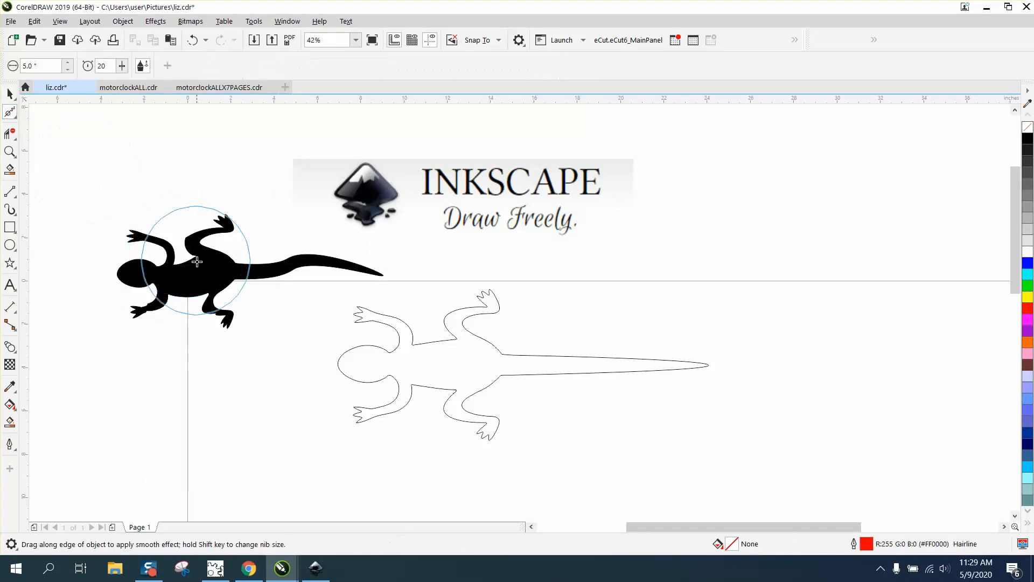
left_click(10, 112)
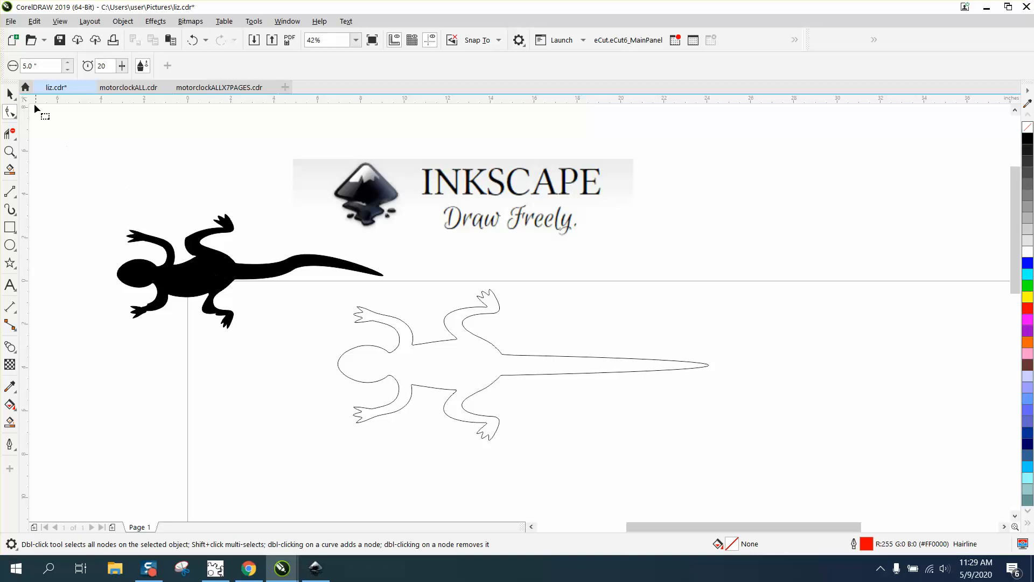
left_click(10, 94)
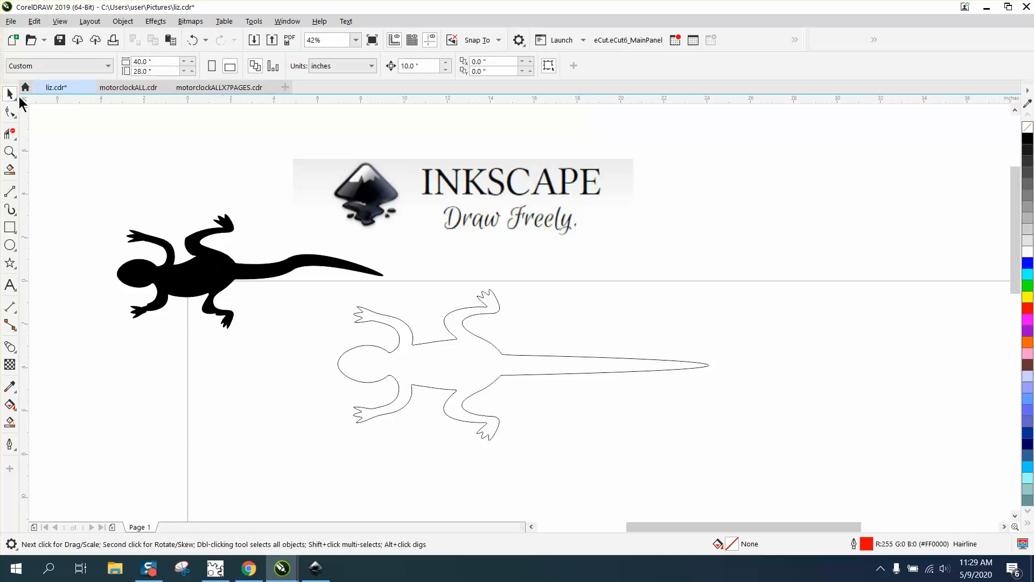
mouse_move(203, 275)
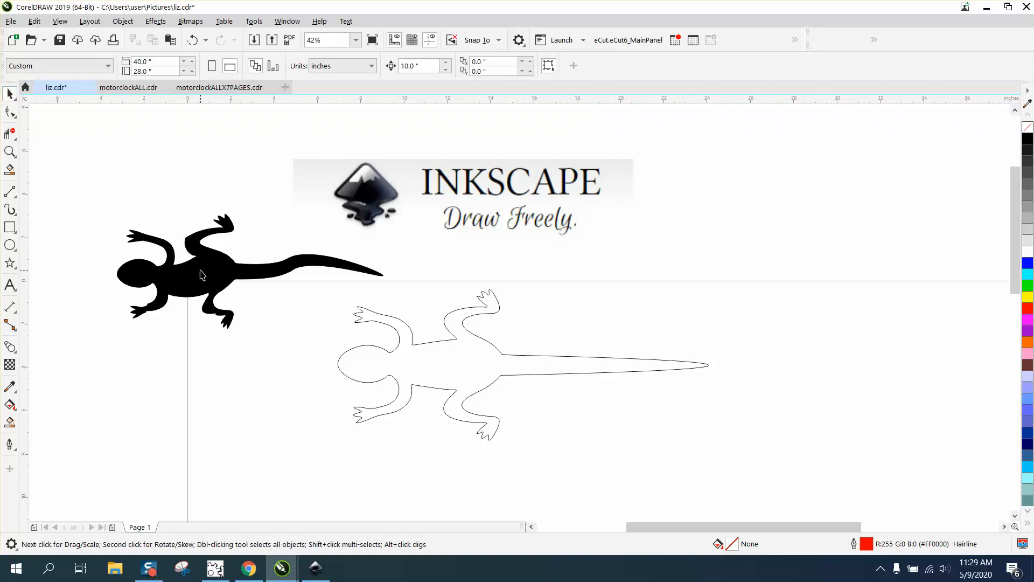
mouse_move(332, 354)
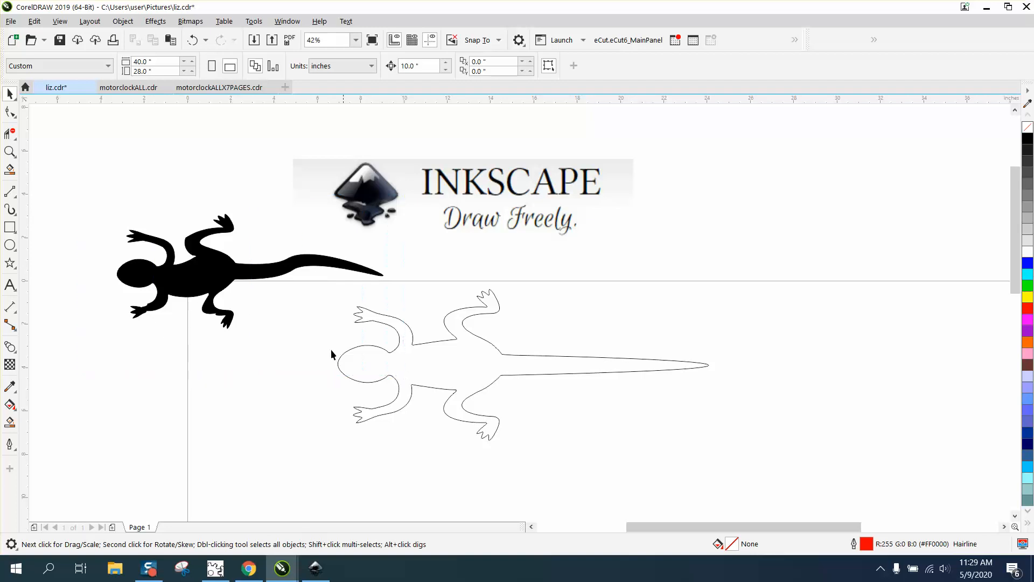
mouse_move(109, 30)
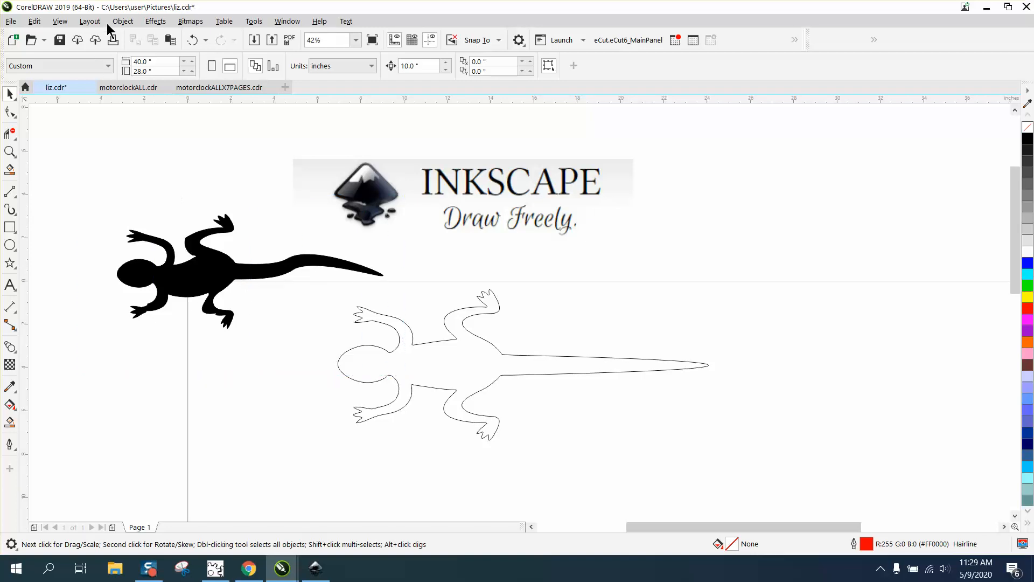
left_click(122, 21)
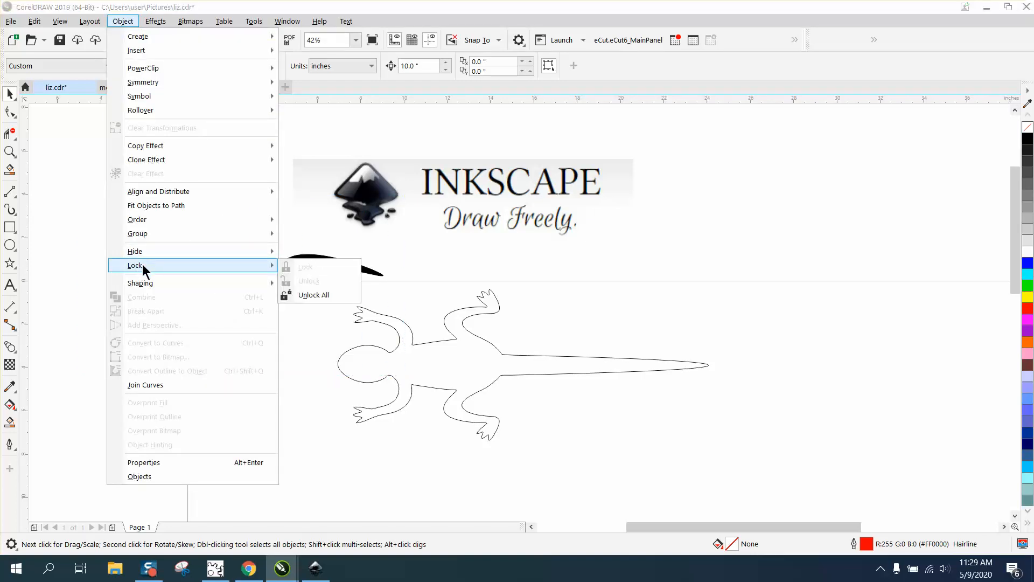
left_click(314, 295)
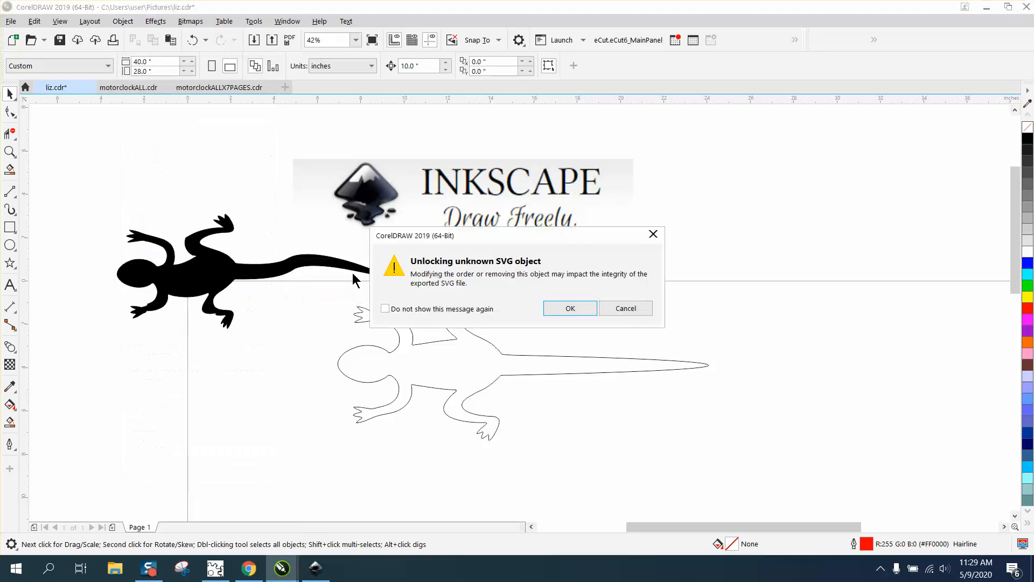
left_click(569, 308)
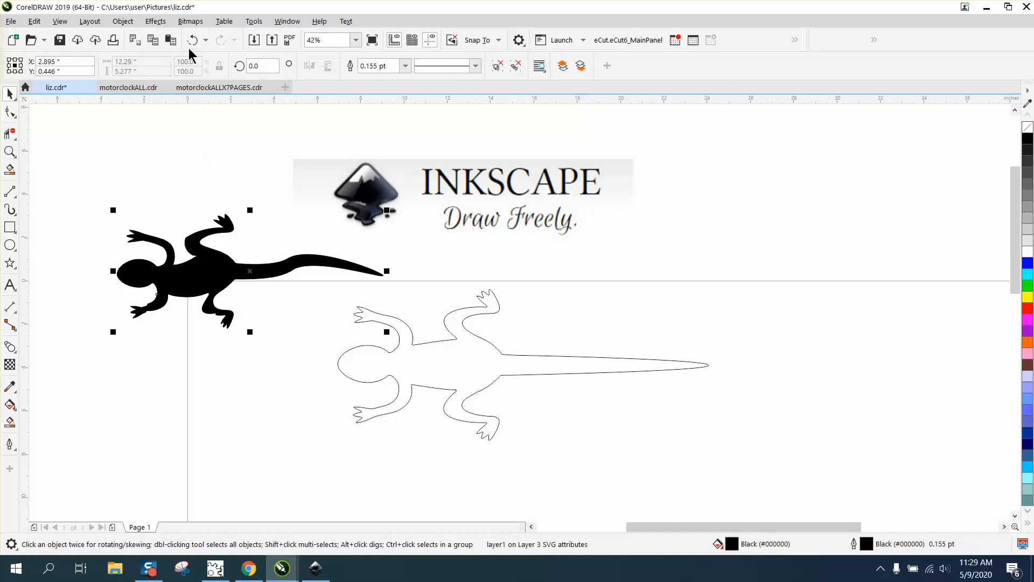
- Ungroup the imported lizard silhouette
left_click(122, 21)
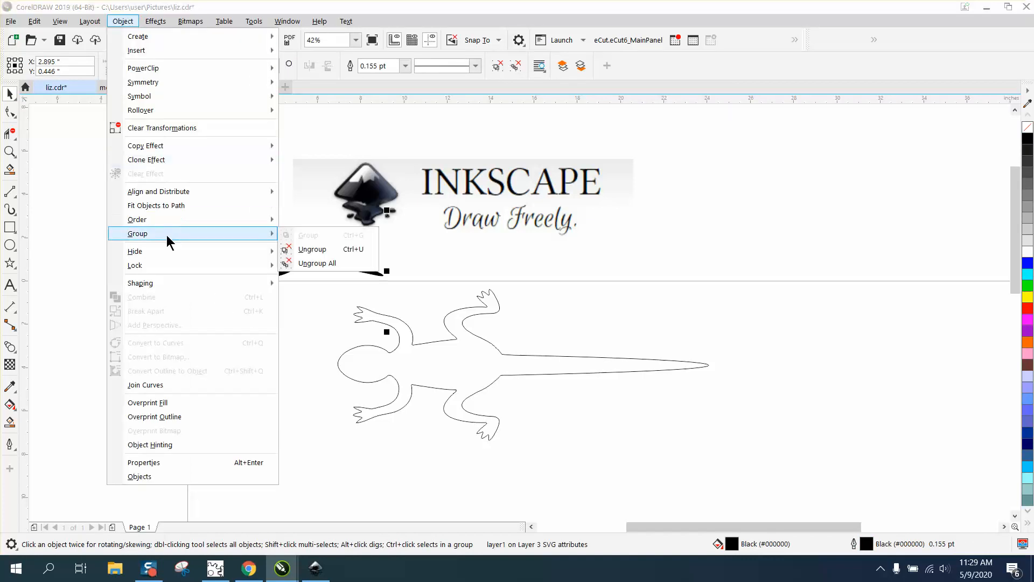
left_click(312, 249)
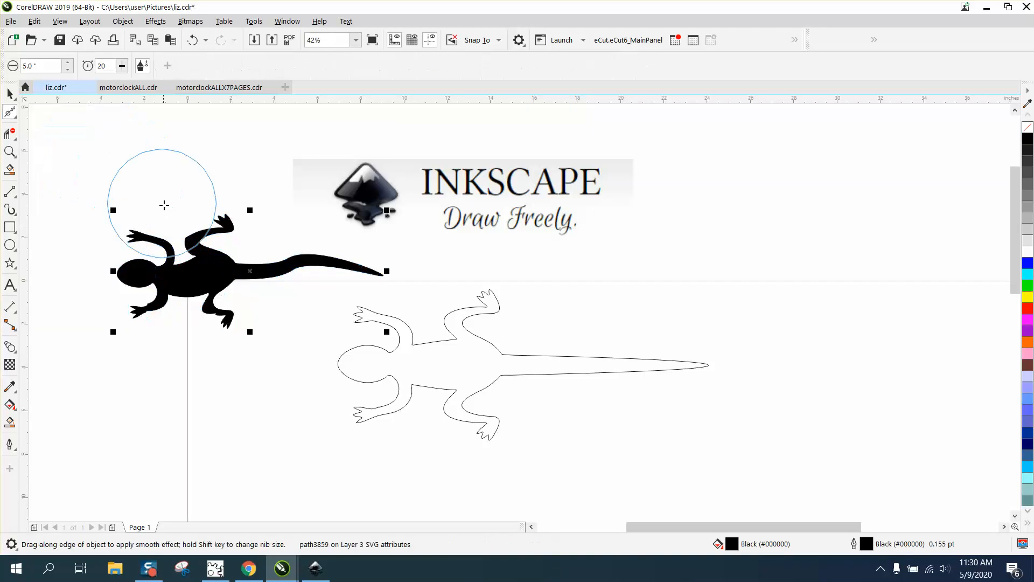
left_click(10, 152)
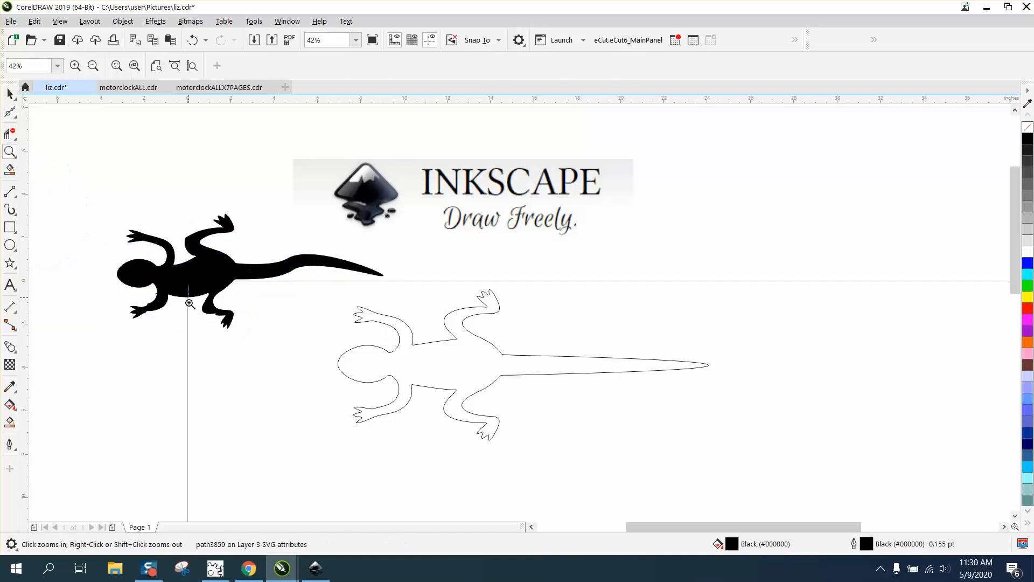
- Zoom into the back leg, delete a node, and switch to the Smooth brush
left_click(189, 304)
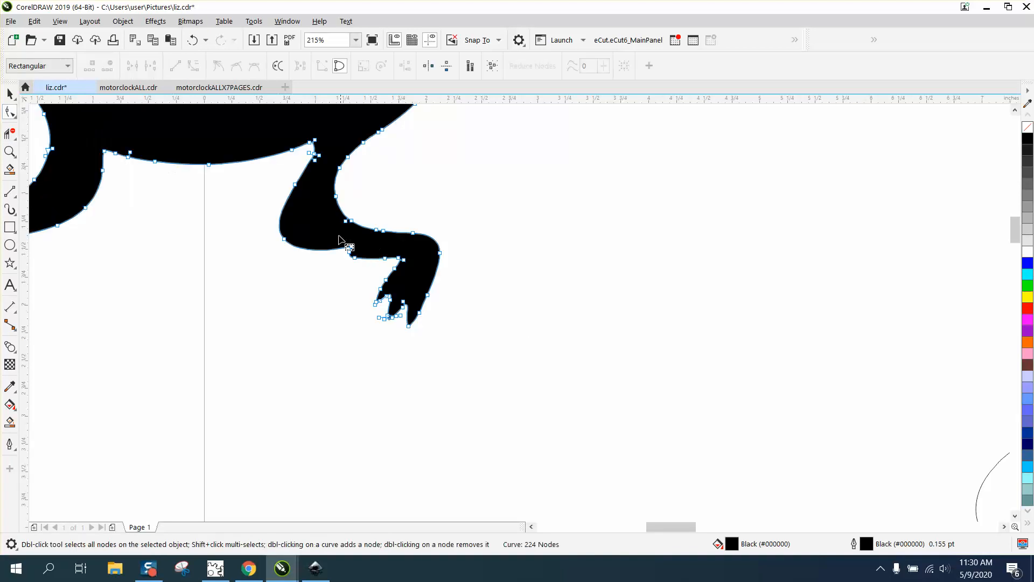
double_click(347, 247)
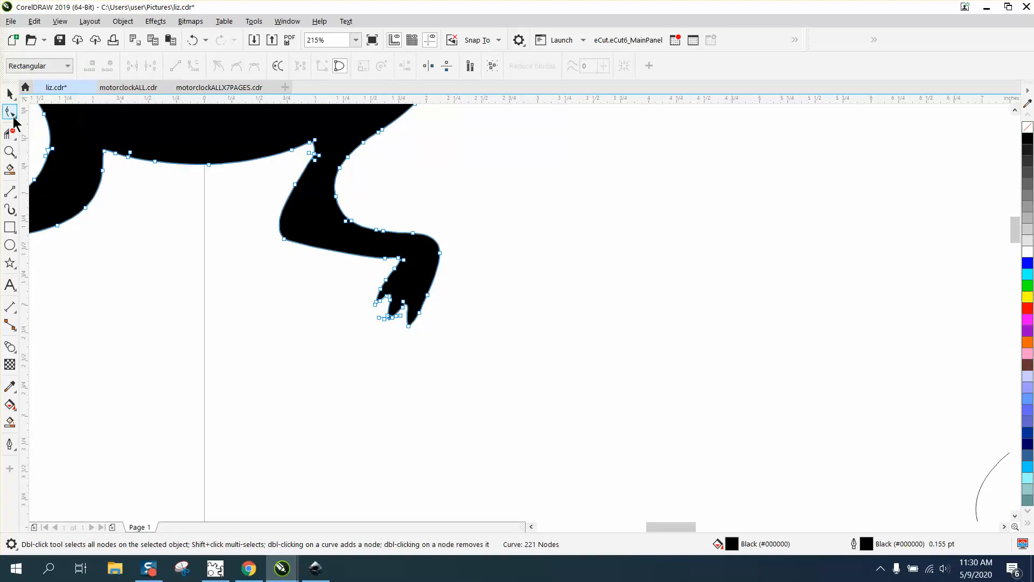
left_click(11, 112)
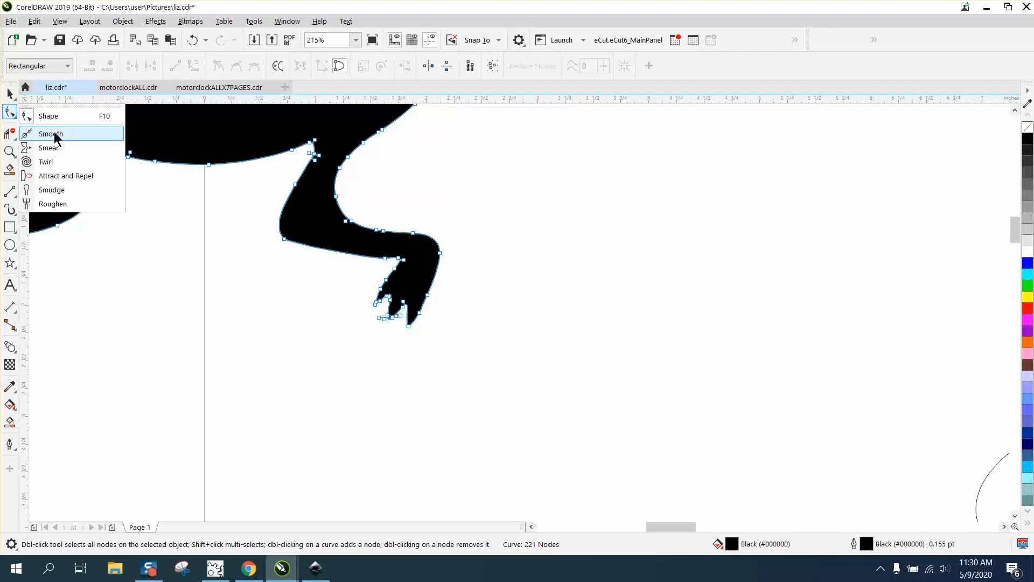
left_click(50, 134)
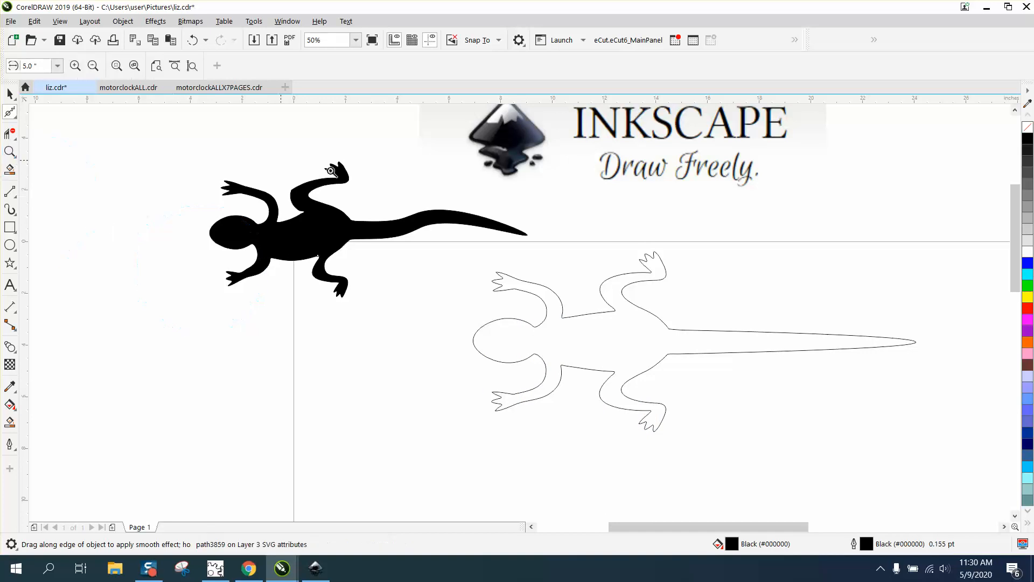
left_click(10, 152)
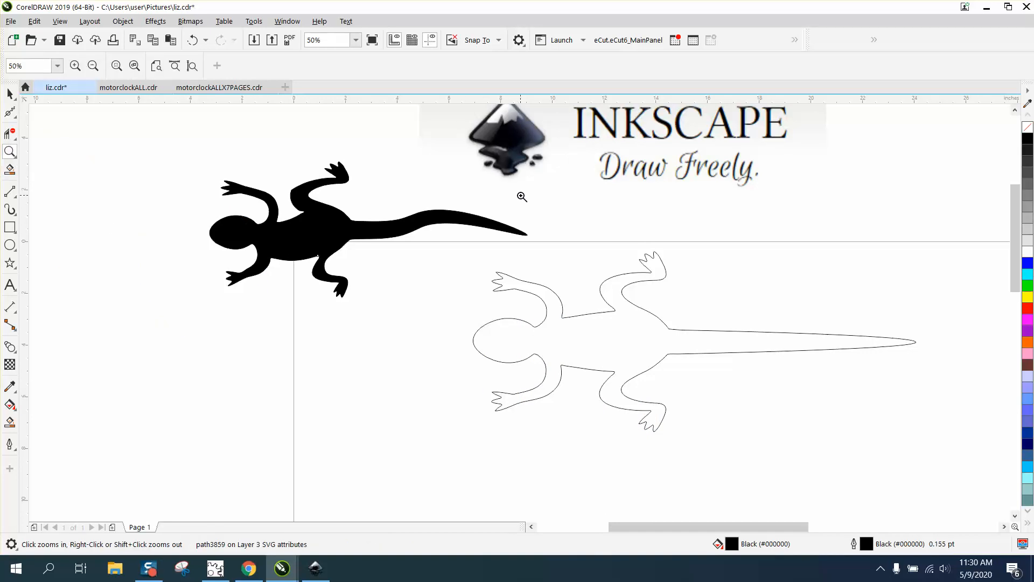